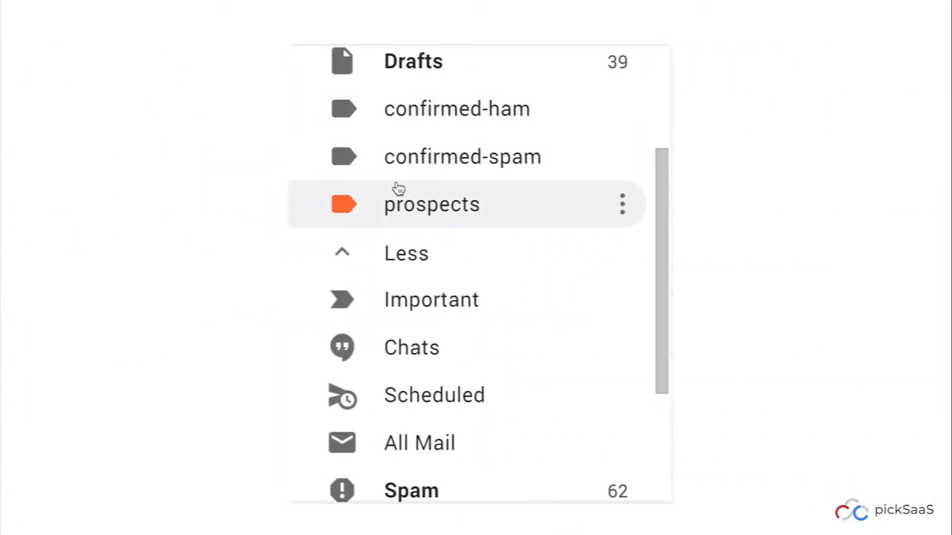
Step: Scroll down the Gmail label sidebar past the custom prospects label
{"action": "scroll", "scroll_direction": "down", "scroll_amount": 3}
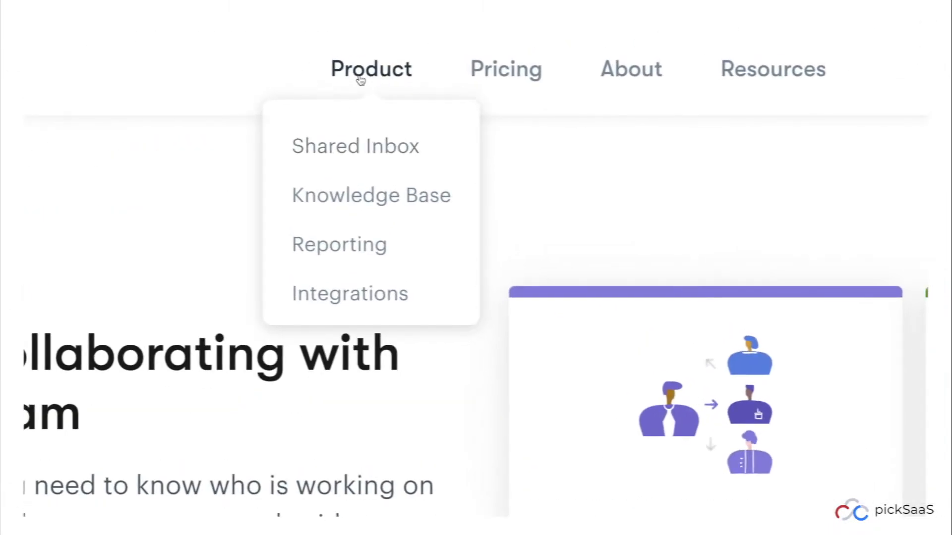
Step: Assign the Welcome to ChargeDesk conversation to the teammate from the assignee list
{"action": "left_click", "coordinate": [338, 243]}
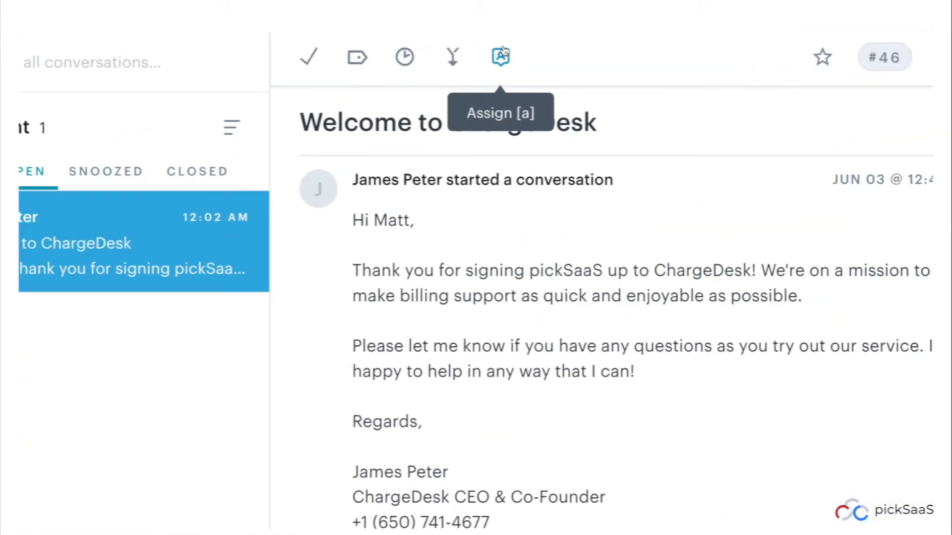
{"action": "left_click", "coordinate": [500, 56]}
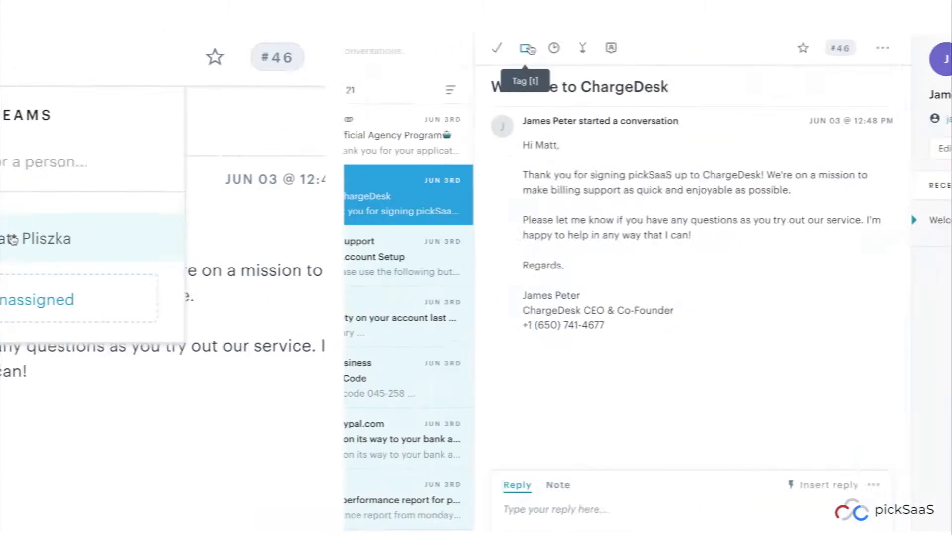
{"action": "left_click", "coordinate": [528, 49]}
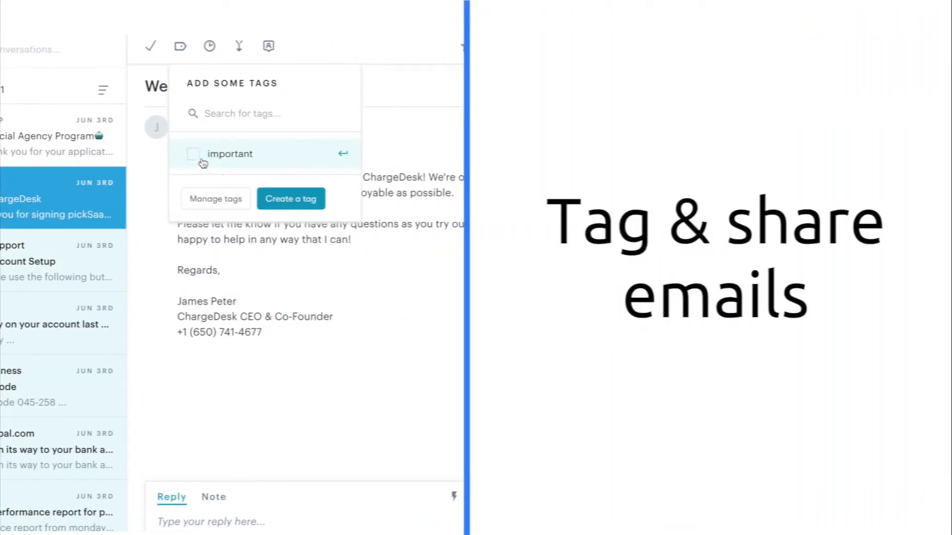
Step: Mark the ChargeDesk welcome conversation with the 'important' tag and apply it
{"action": "left_click", "coordinate": [193, 154]}
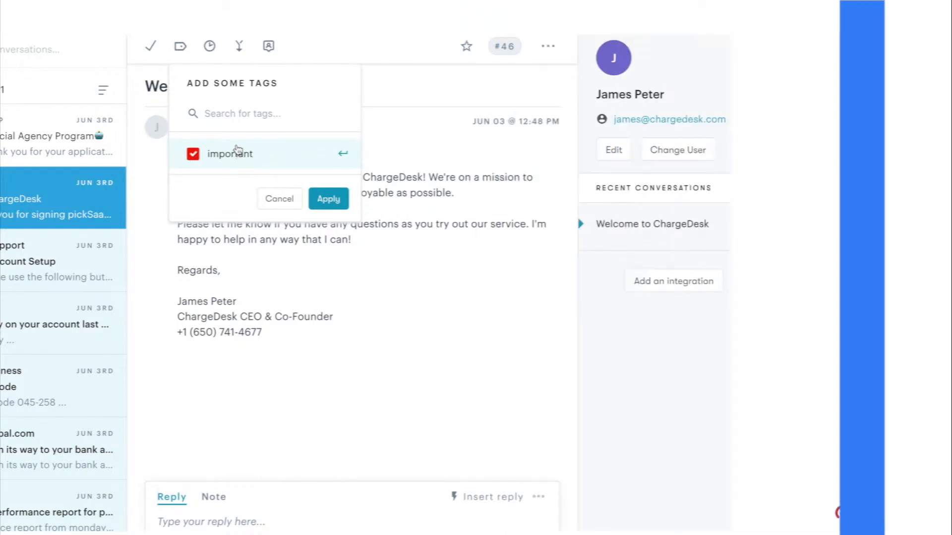
{"action": "left_click", "coordinate": [328, 198]}
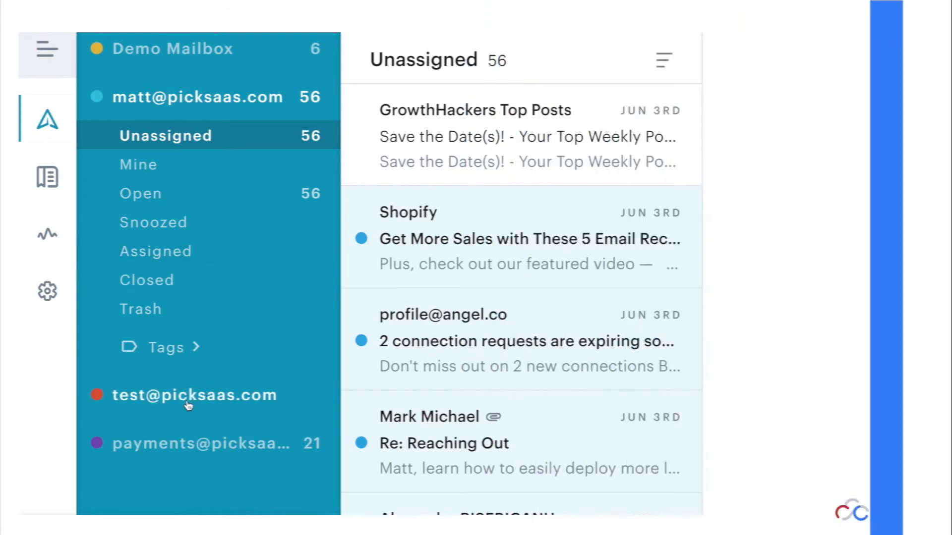
Step: Create a new knowledge base named "Company's knowledgebase"
{"action": "left_click", "coordinate": [194, 395]}
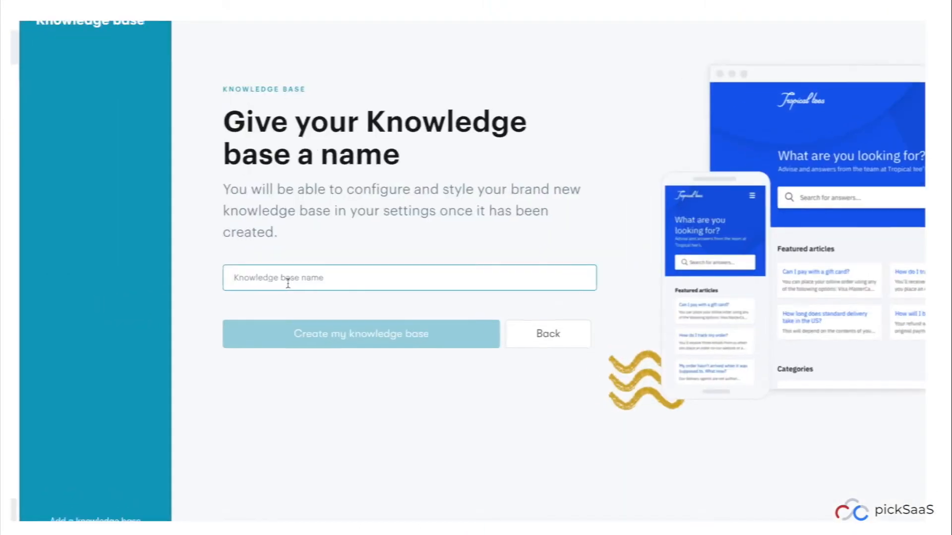
{"action": "type", "text": "Company's kn"}
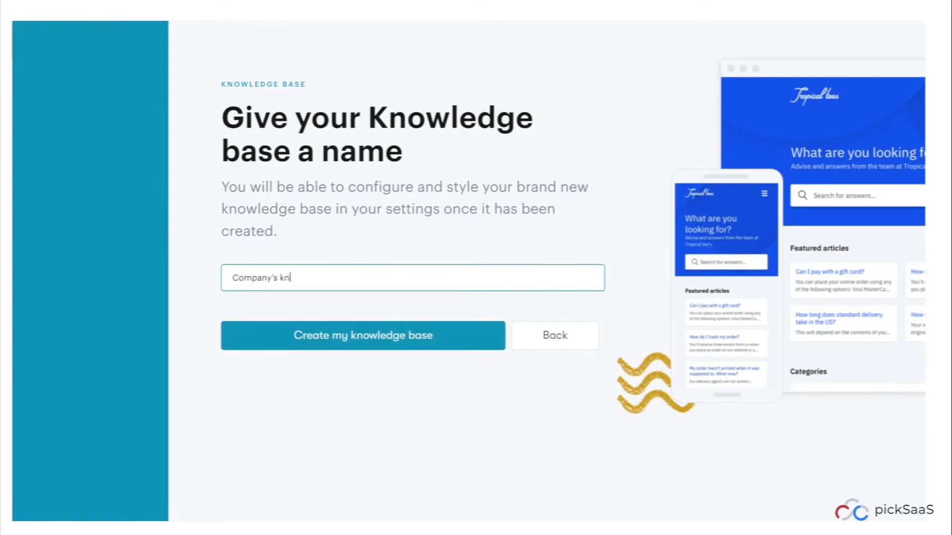
{"action": "left_click", "coordinate": [363, 335]}
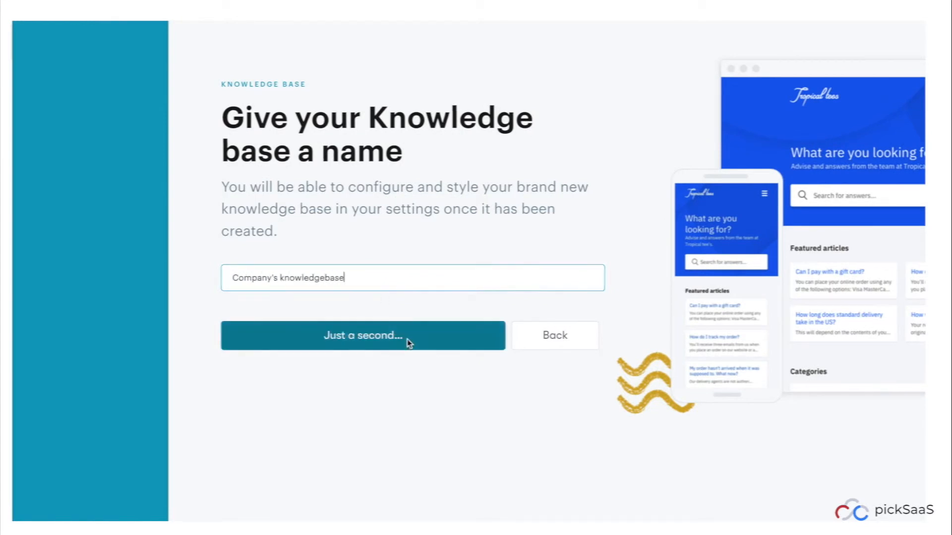
{"action": "left_click", "coordinate": [363, 335]}
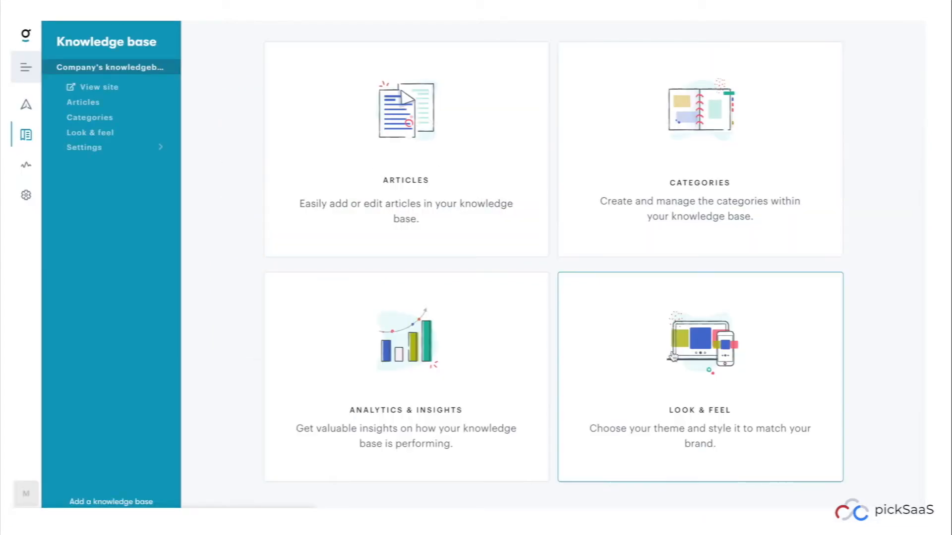
Step: Start a new draft article titled 'Knowledgebase article' in the knowledge base
{"action": "left_click", "coordinate": [83, 102]}
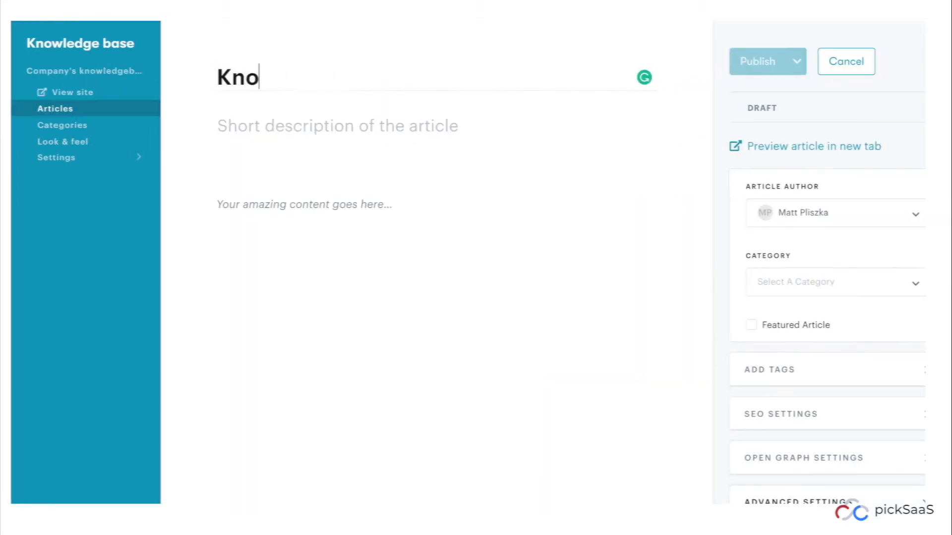
{"action": "type", "text": "wledgebas"}
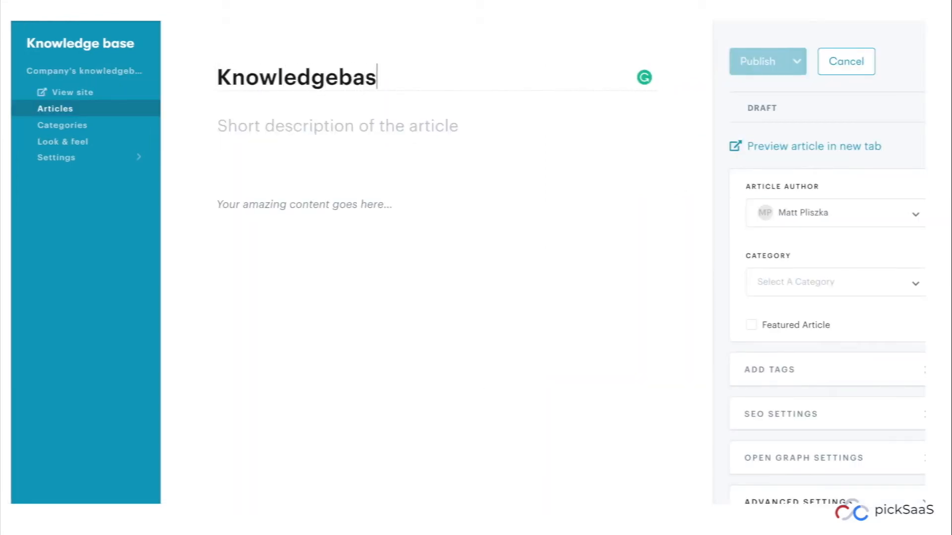
{"action": "type", "text": "e article"}
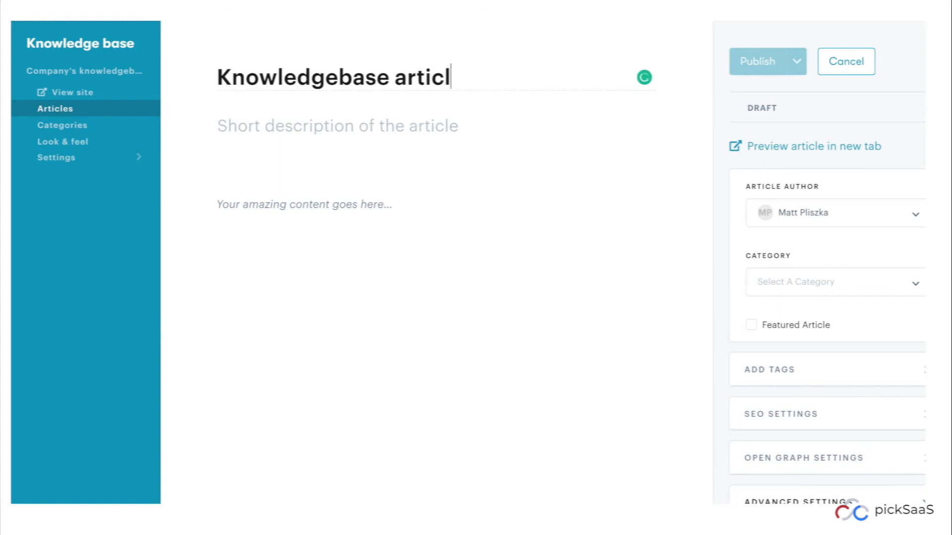
{"action": "type", "text": "e"}
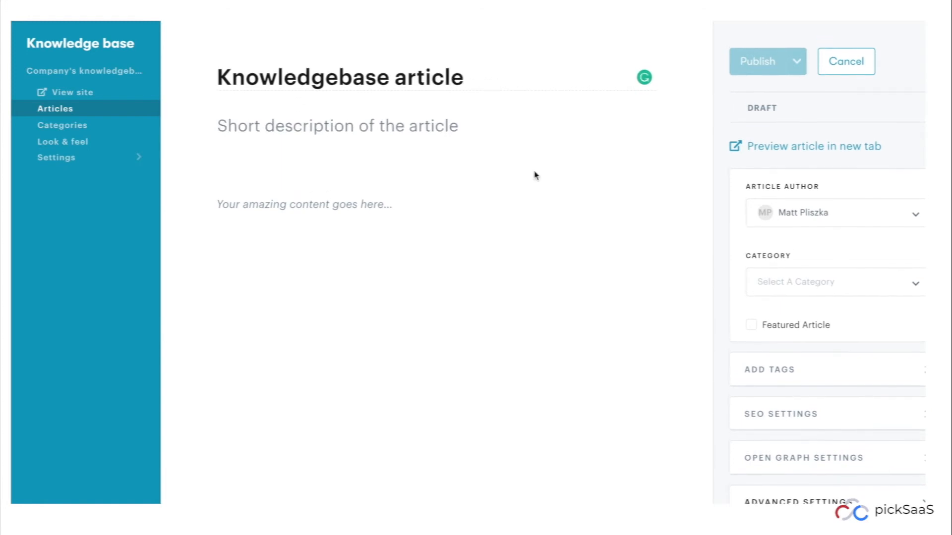